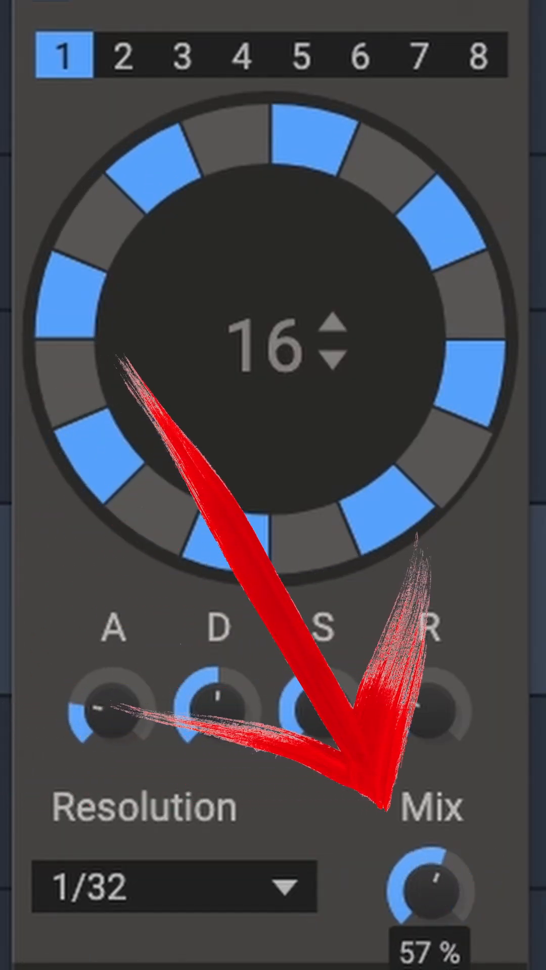
# Step: Raise the Trance Gate Mix knob from 57% to 81%
pyautogui.moveTo(427, 891); pyautogui.dragTo(433, 853)
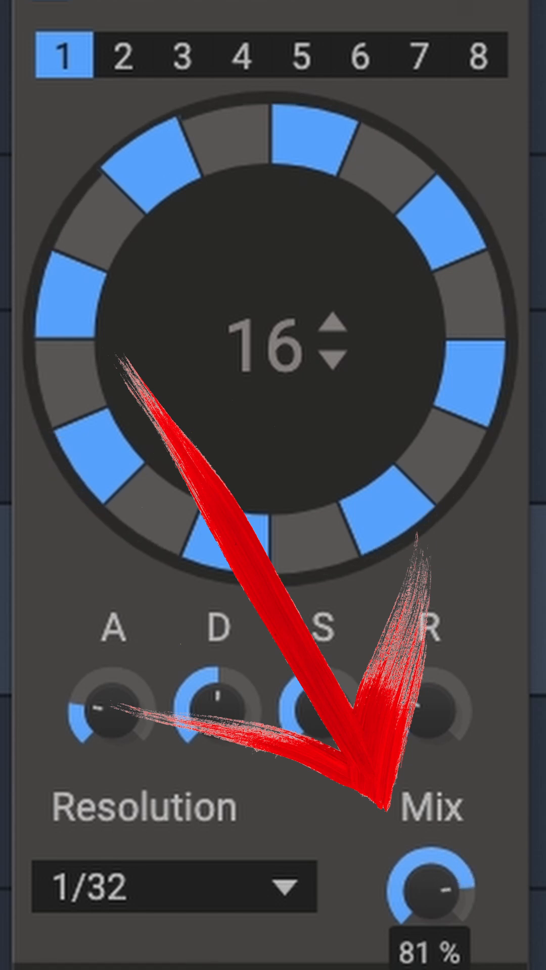